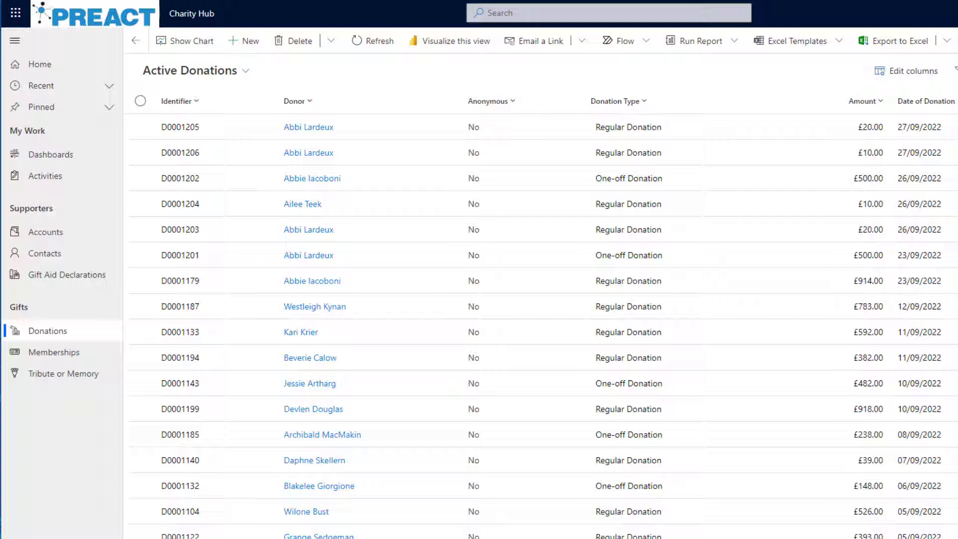
Start a new blank donation record from the Active Donations view.
click(244, 40)
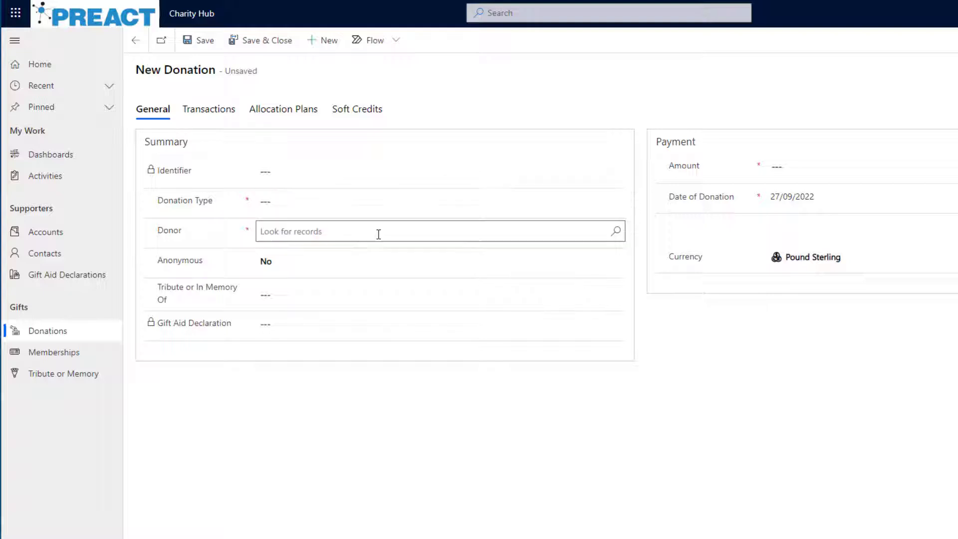
Set the Donation Type to Regular Donation.
click(439, 200)
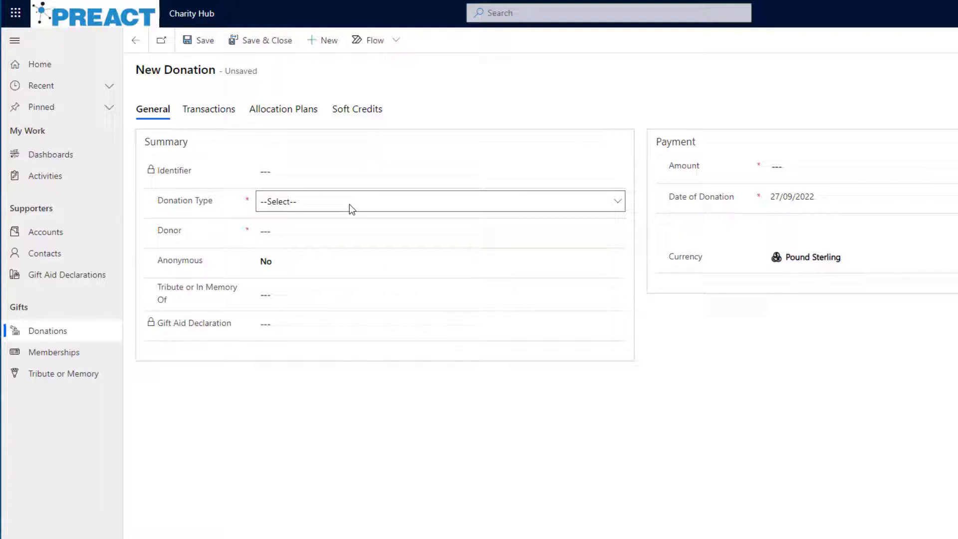
click(439, 201)
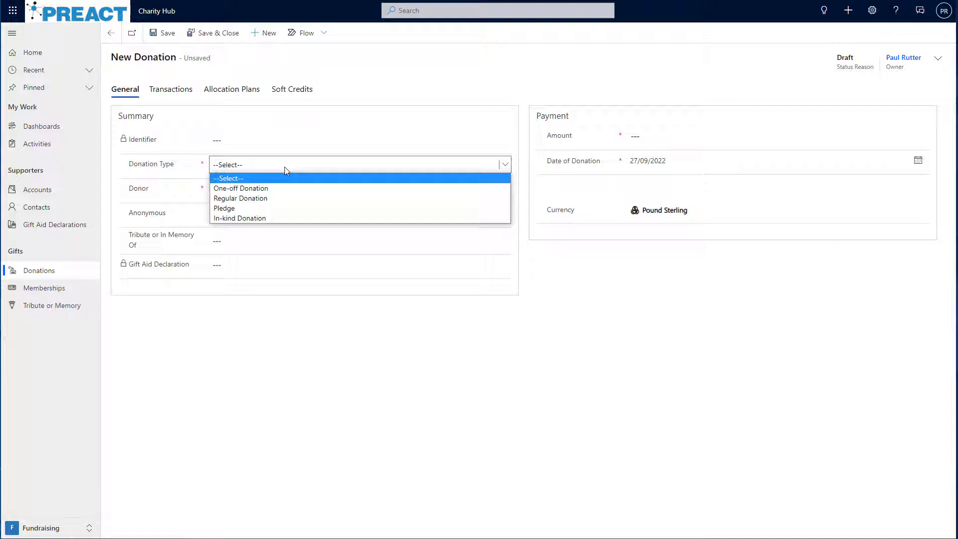
click(240, 197)
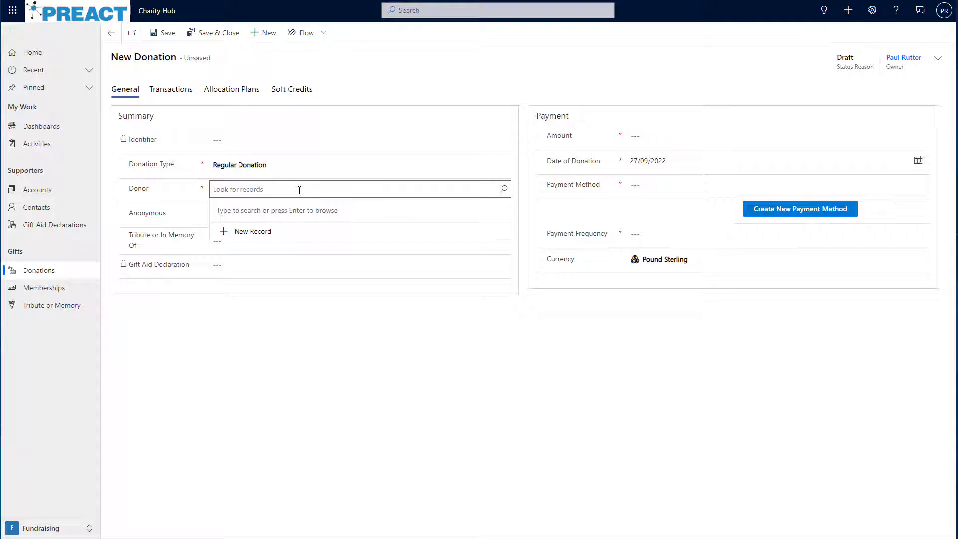
text(abbi)
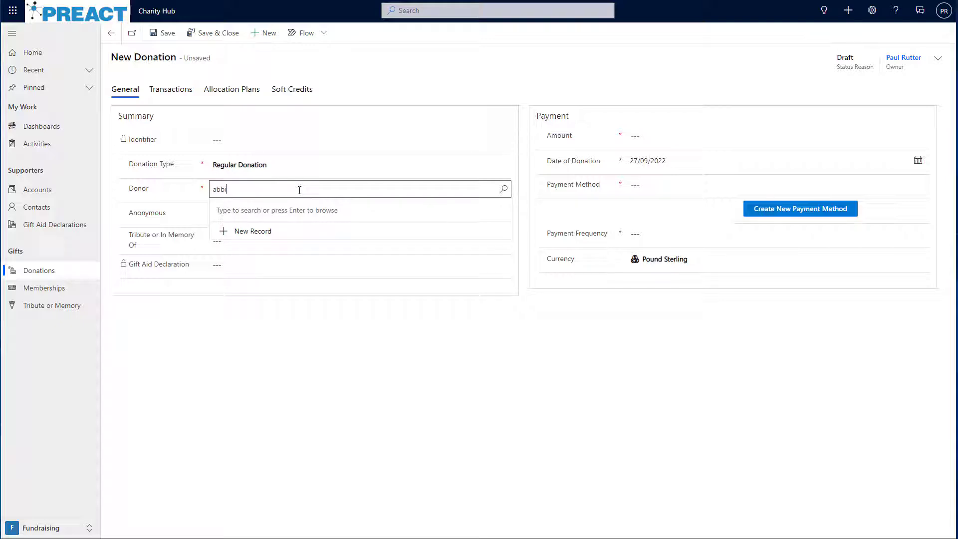
text(abbi)
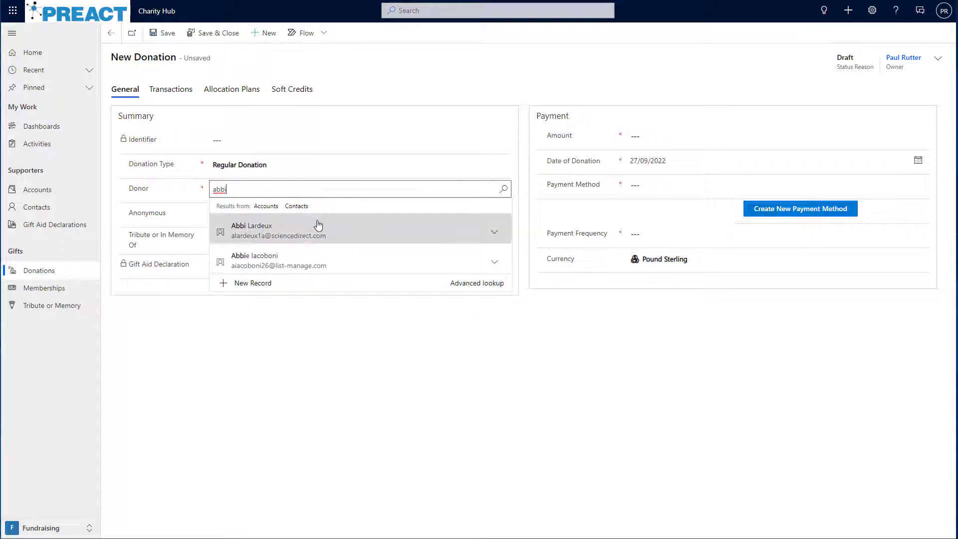
mouse_move(346, 265)
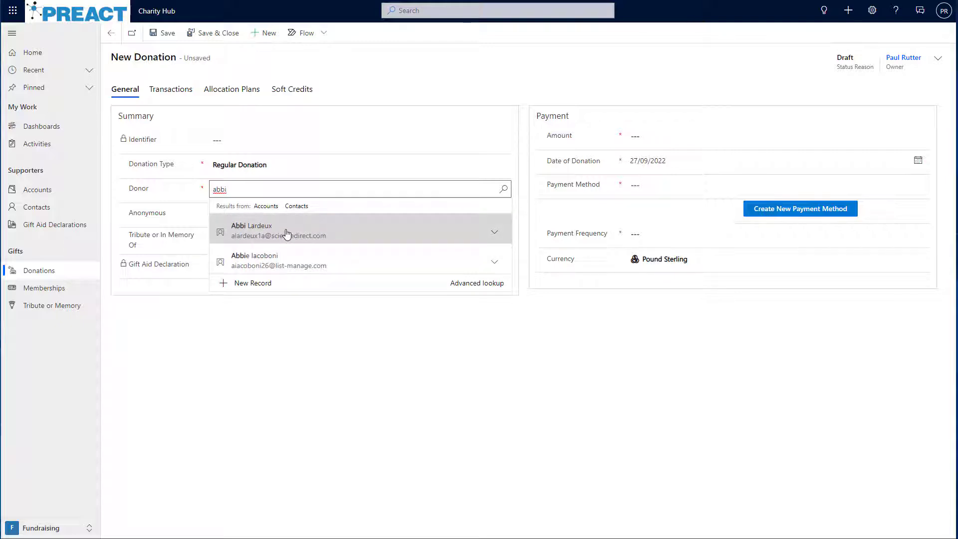
click(251, 230)
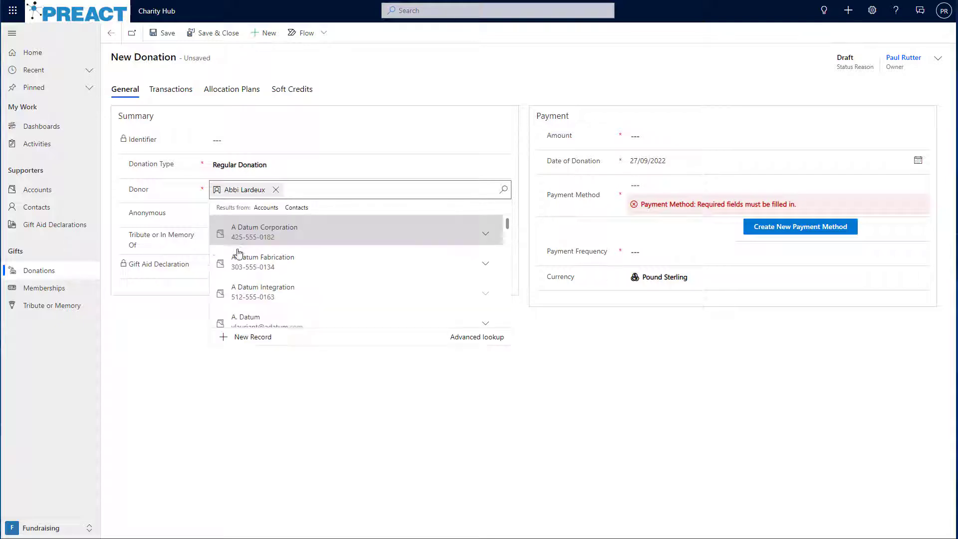
click(252, 336)
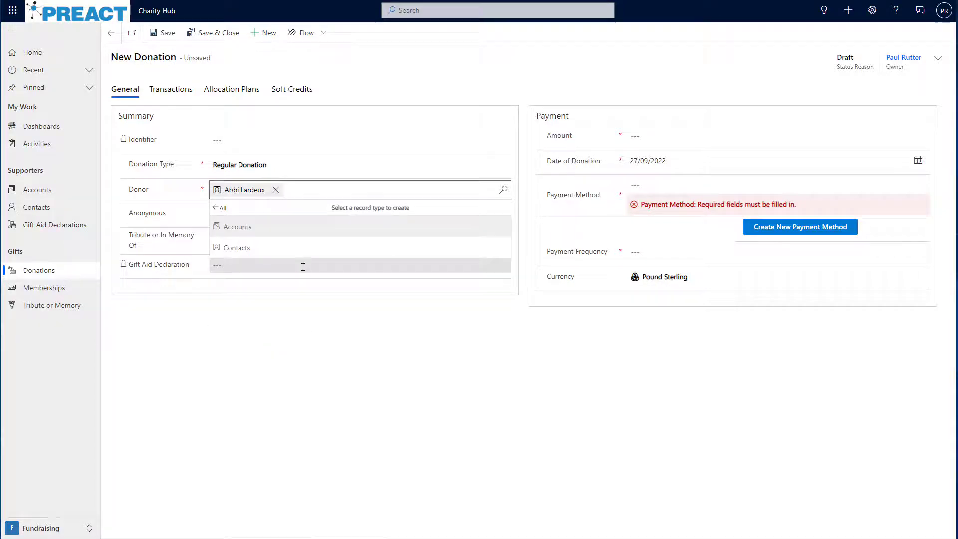
click(236, 247)
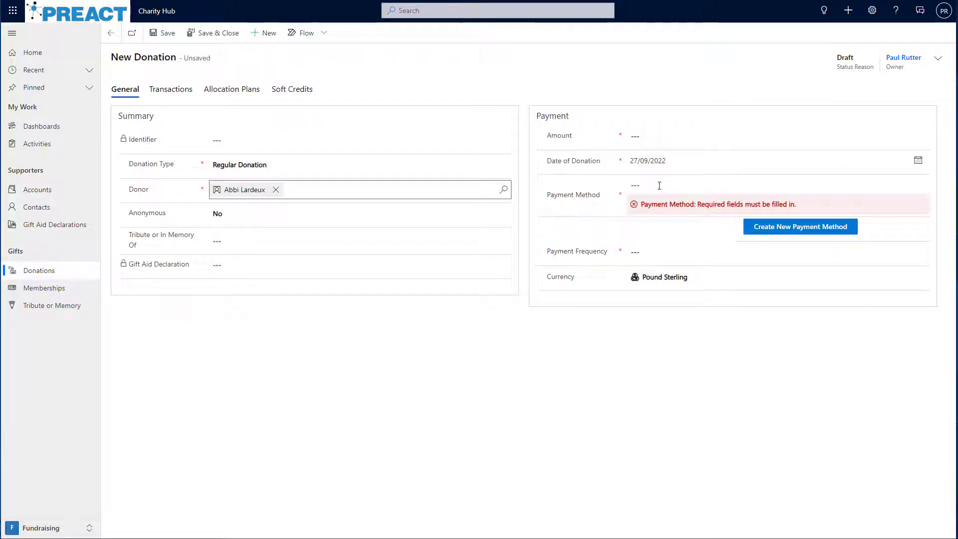
text(10.00)
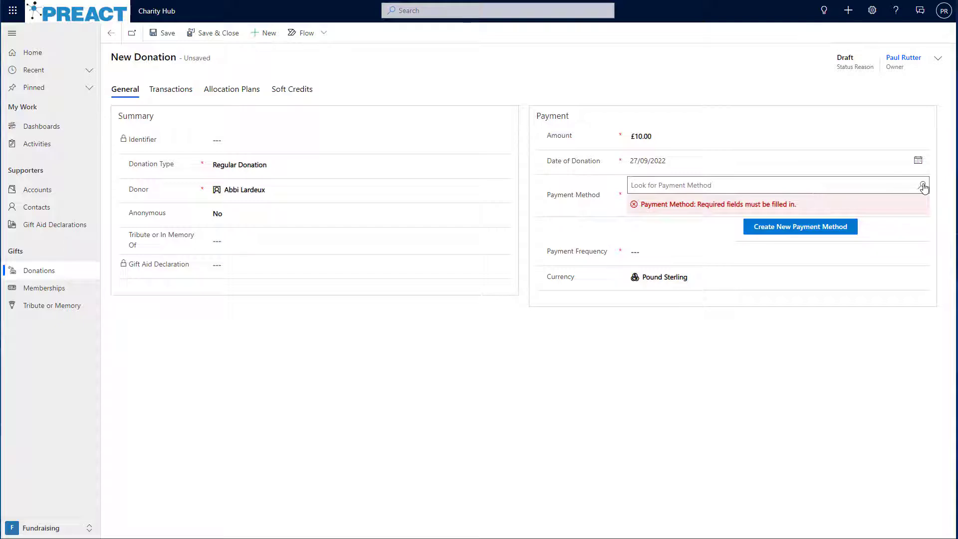
click(777, 186)
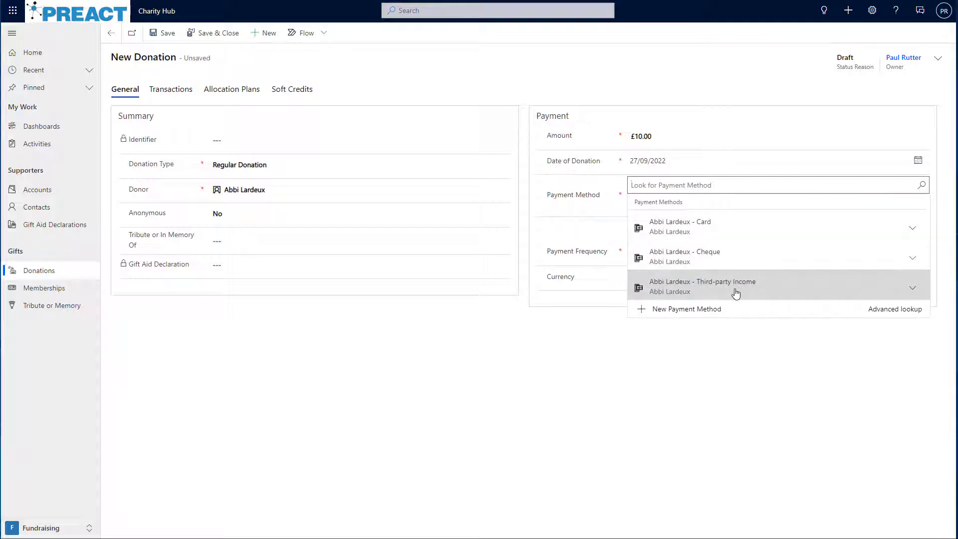
click(680, 226)
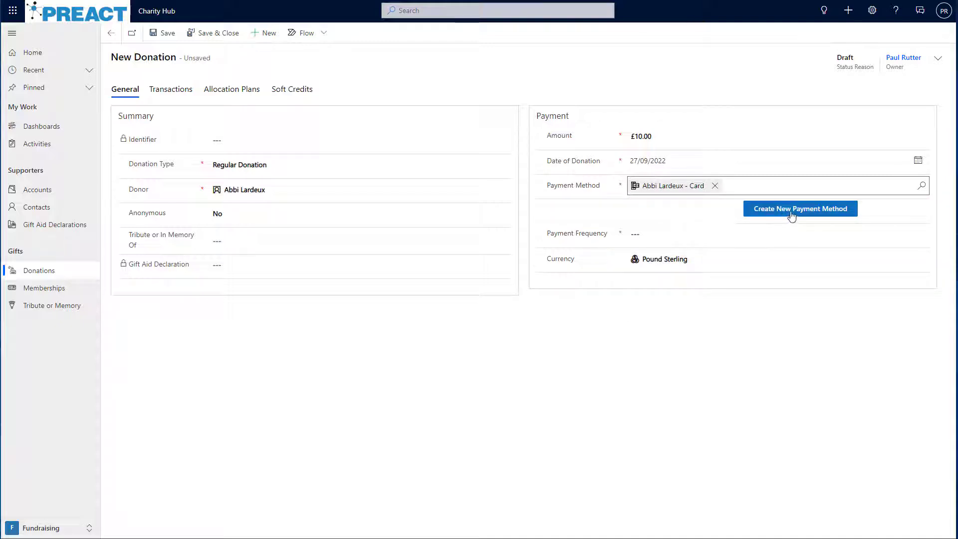
click(800, 209)
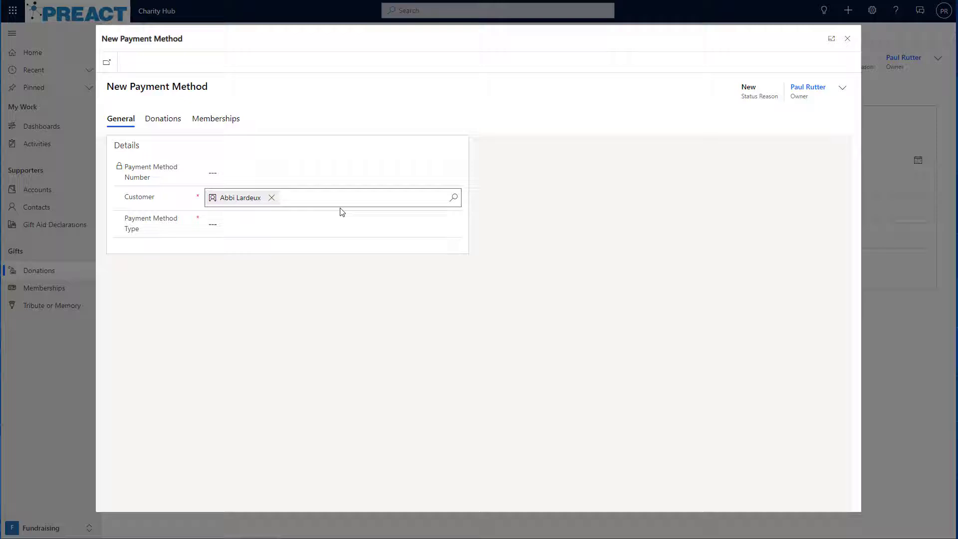
click(331, 223)
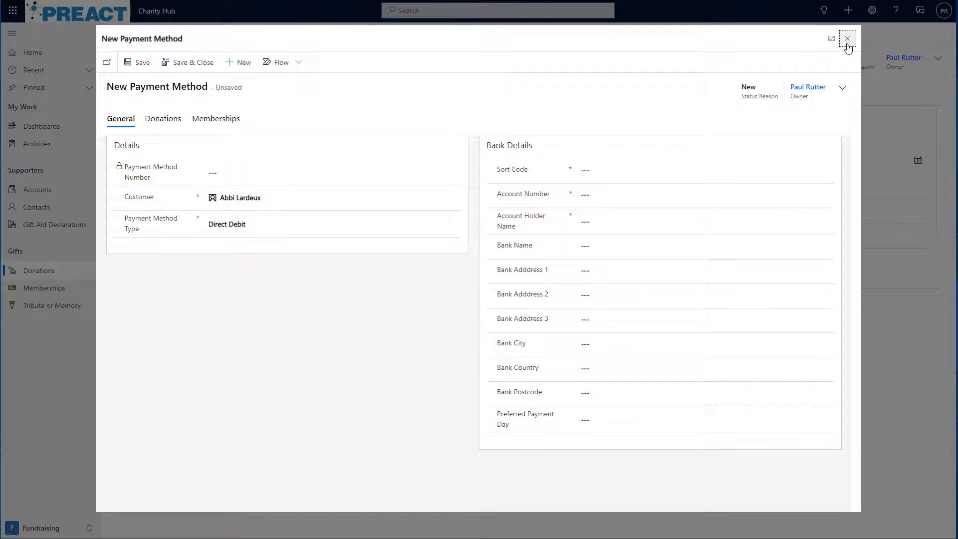
click(848, 38)
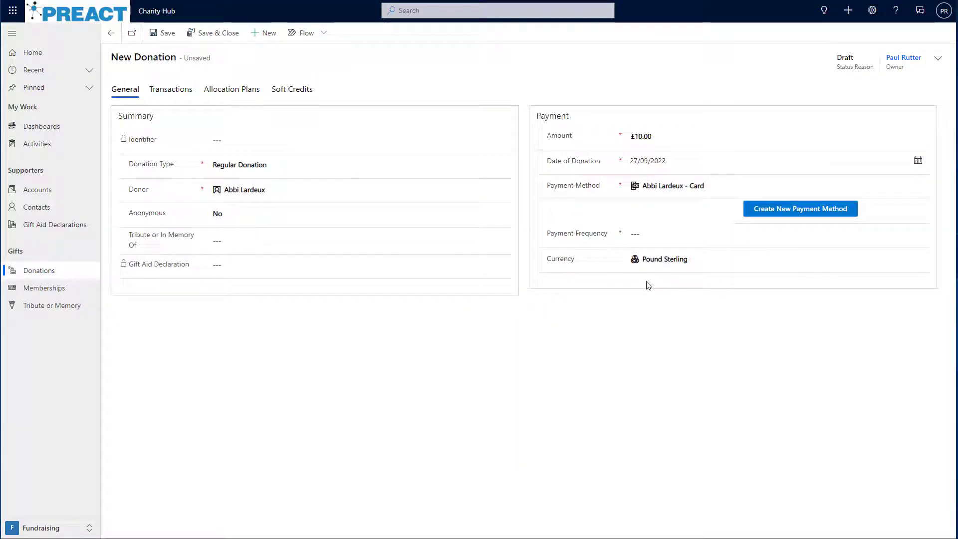
Set Payment Frequency to Monthly and save the donation as D0001207.
click(777, 233)
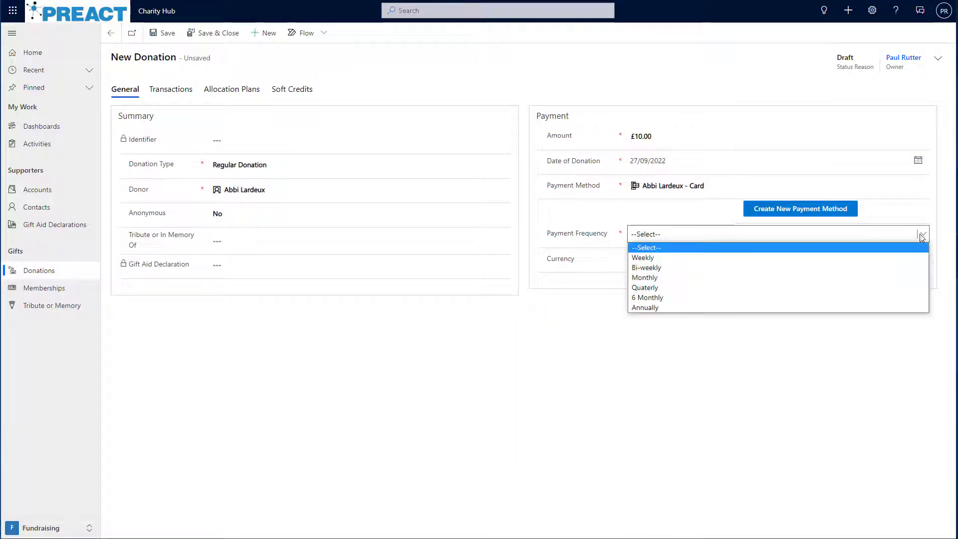
click(645, 277)
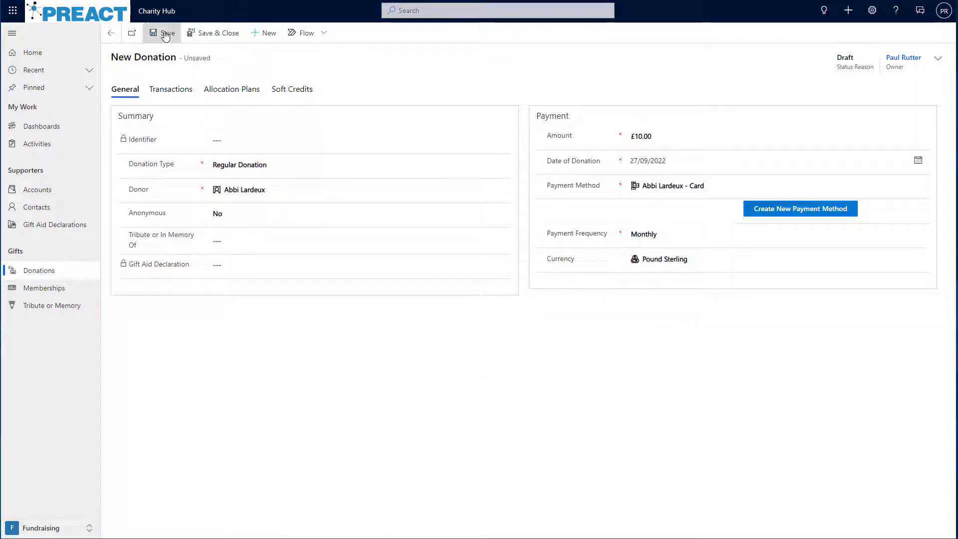
click(162, 32)
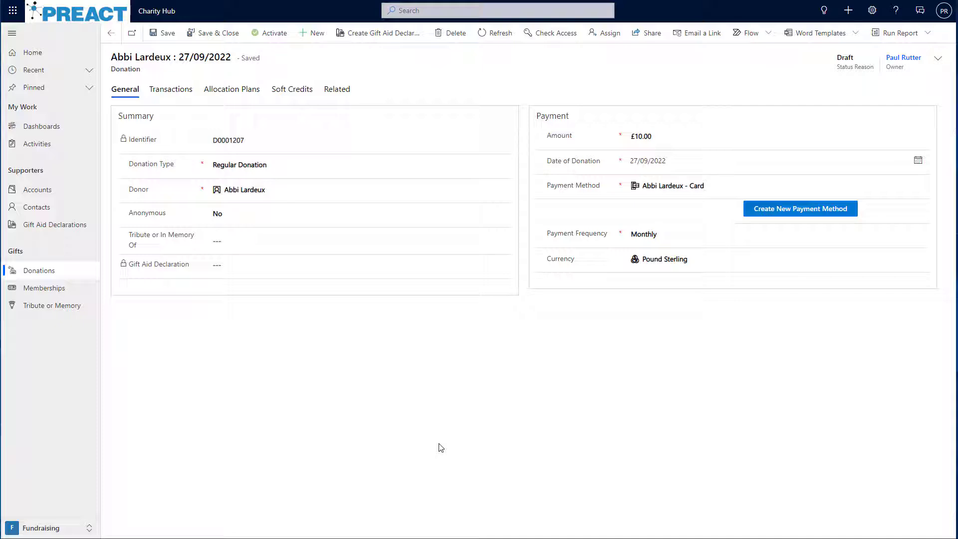
Create a 25% Gift Aid declaration covering only this donation and close the dialog.
click(379, 33)
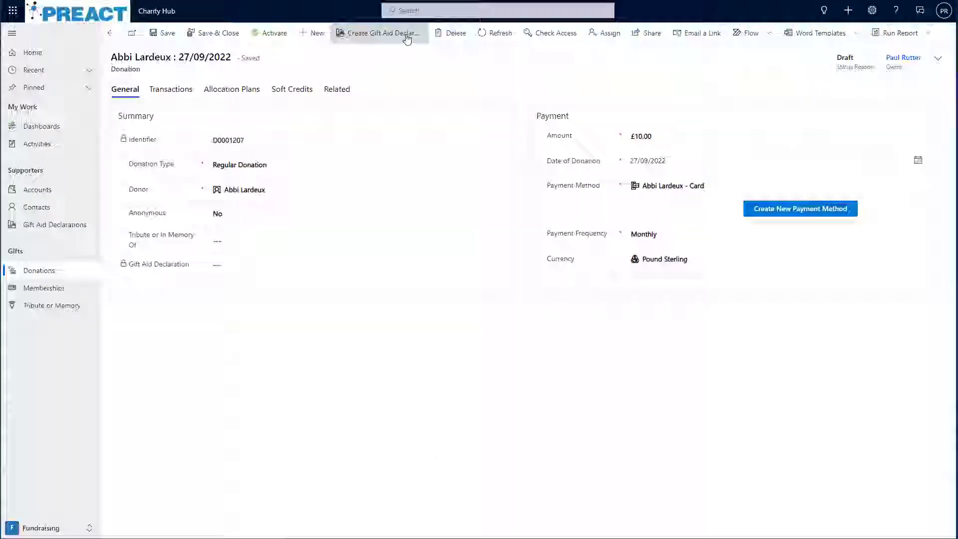
click(378, 32)
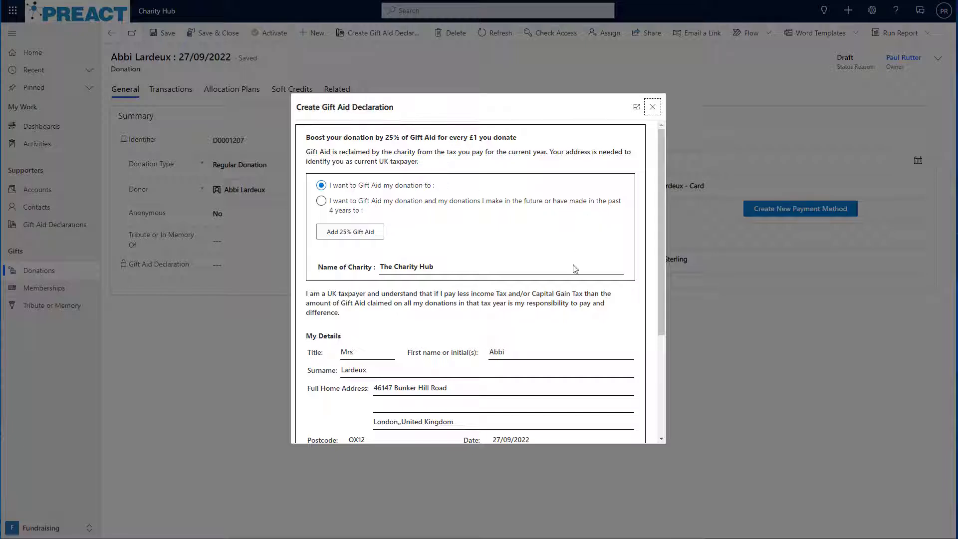
scroll(down, 3)
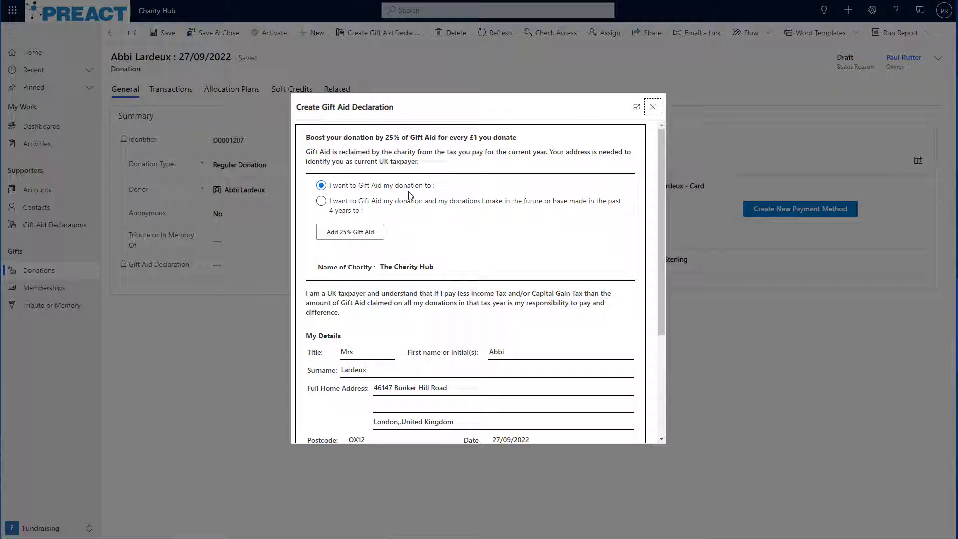
mouse_move(436, 236)
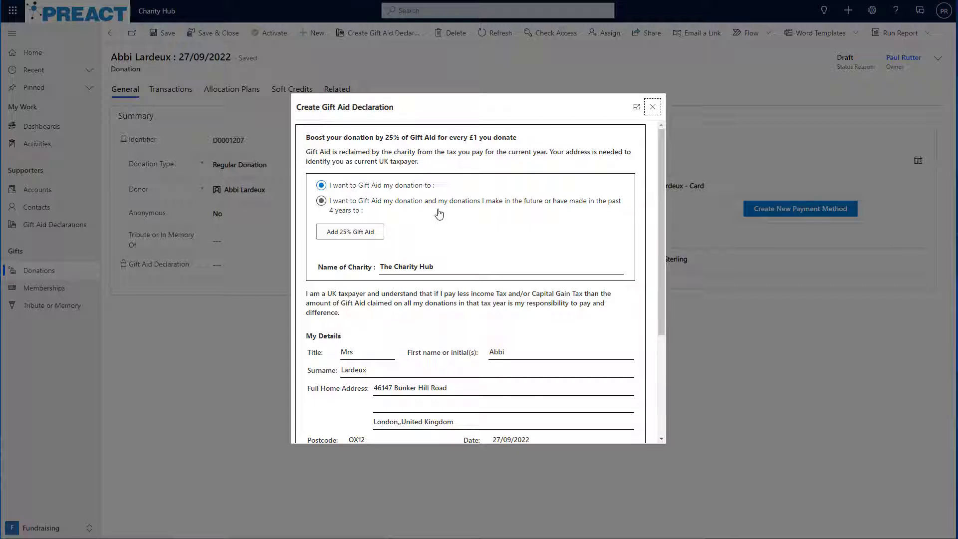
click(320, 186)
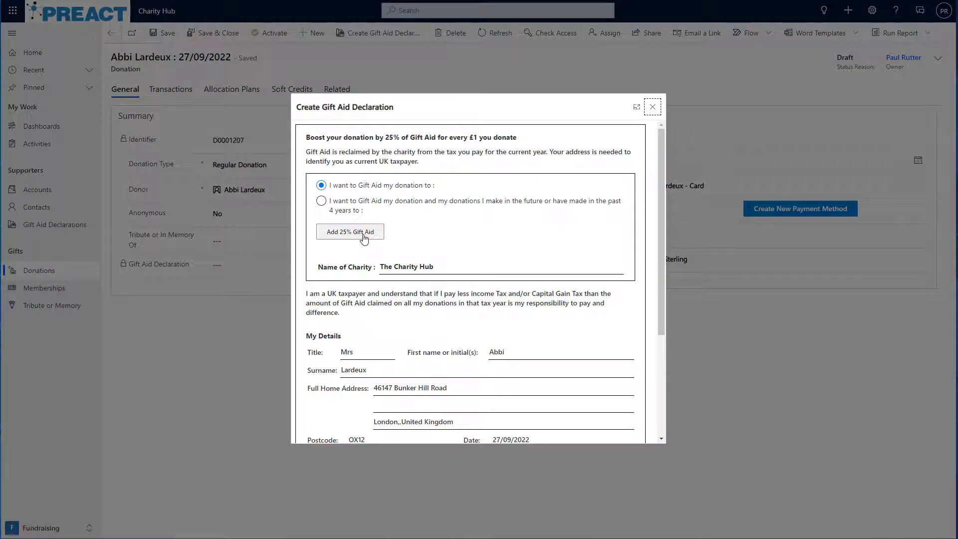
click(350, 230)
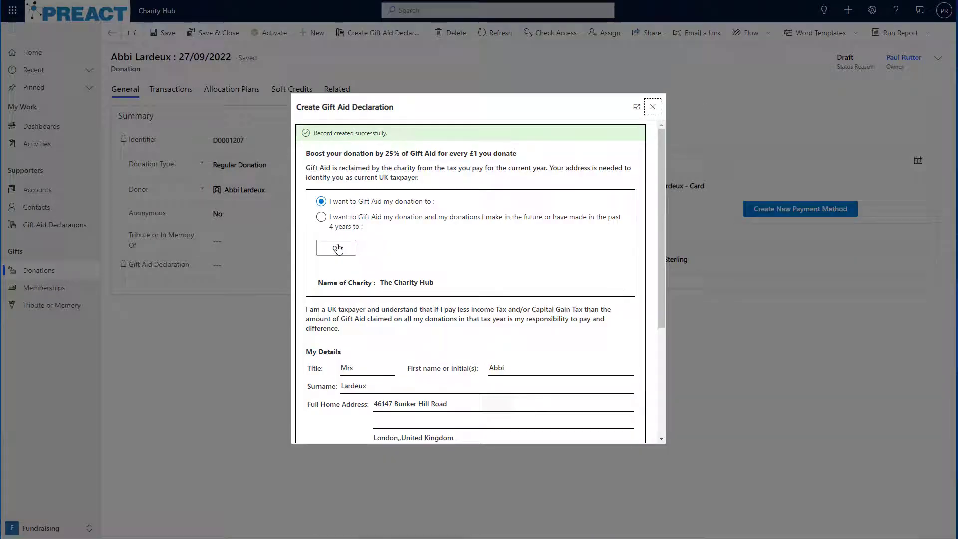
click(652, 107)
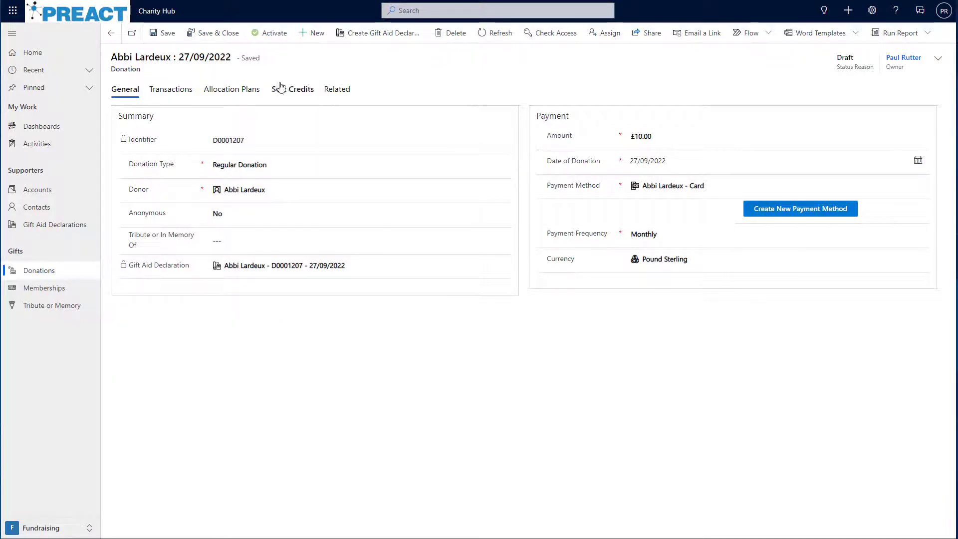
Add a 50% allocation plan to the Protect the planet fund.
click(232, 88)
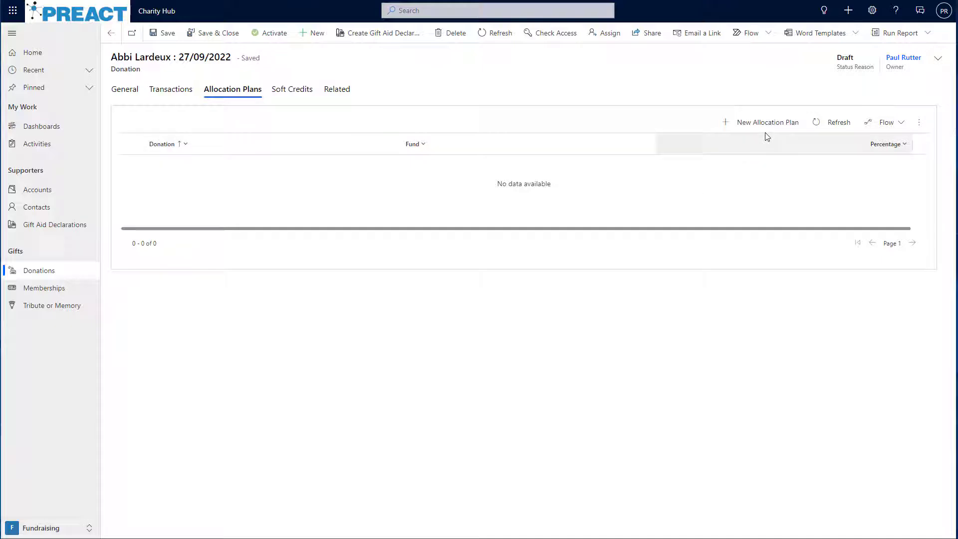
click(761, 122)
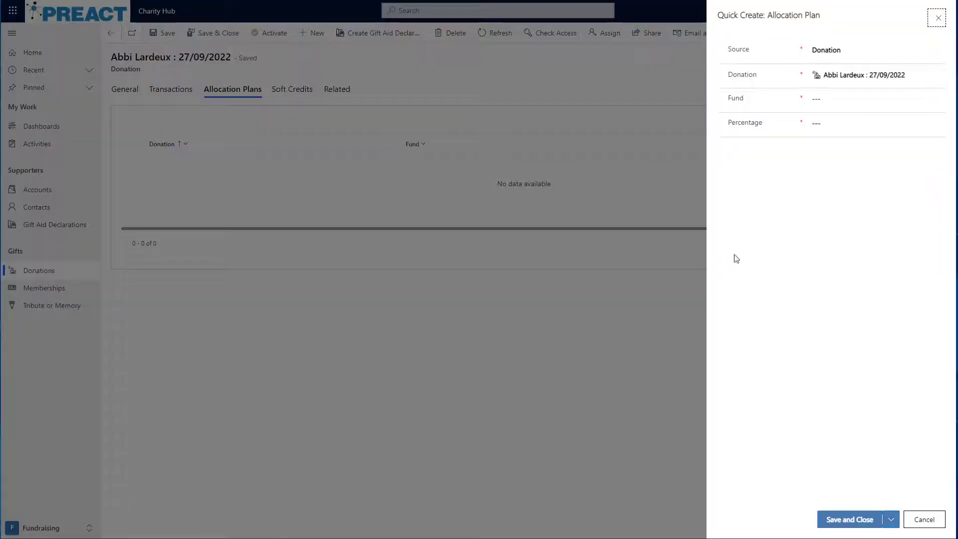
click(855, 99)
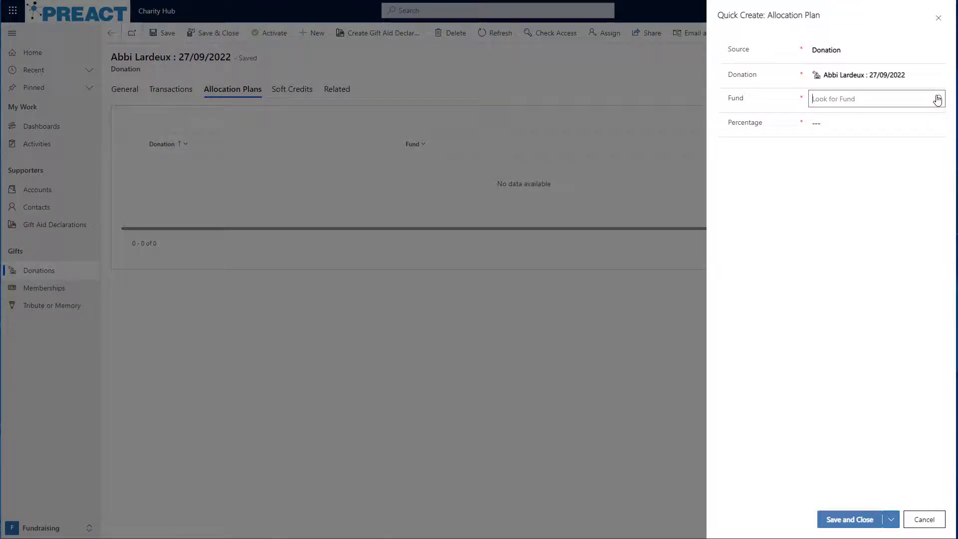
click(850, 98)
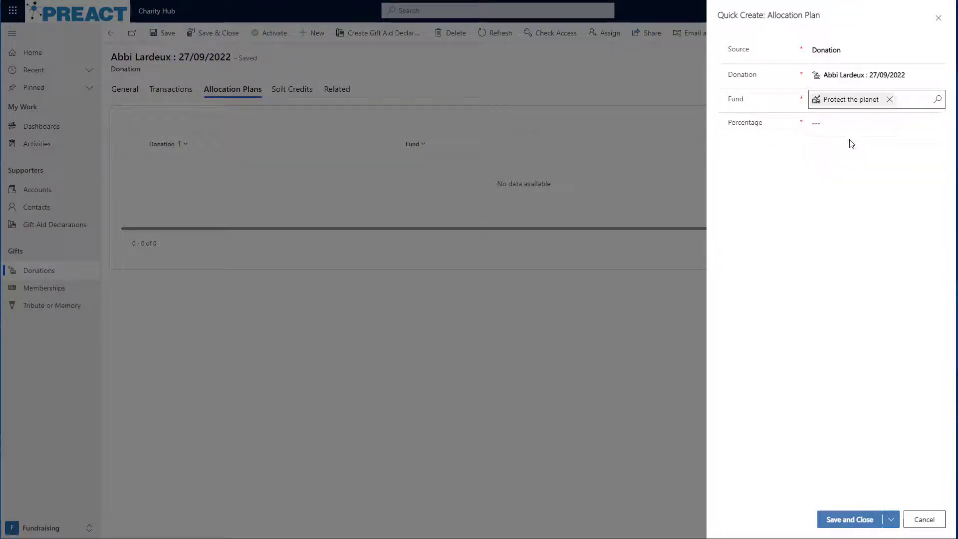
text(50)
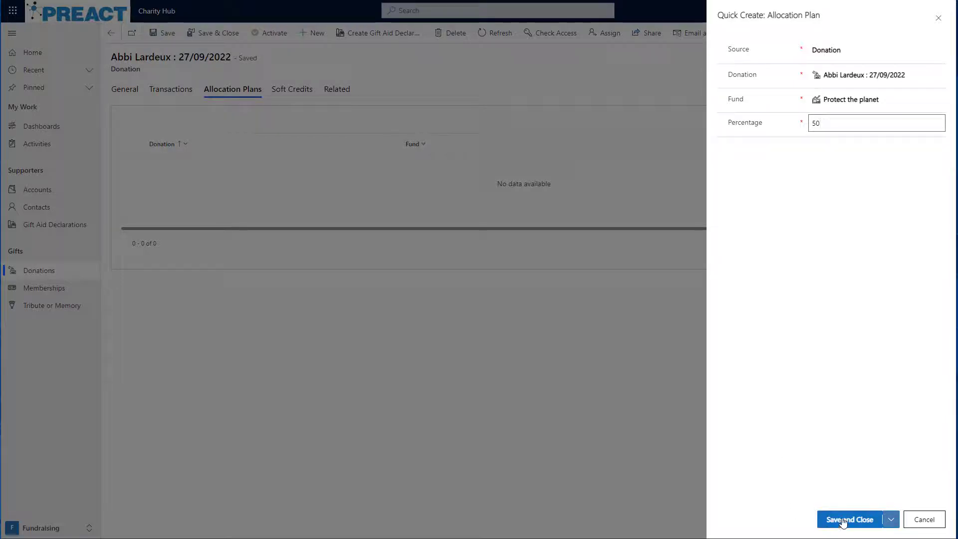
click(853, 519)
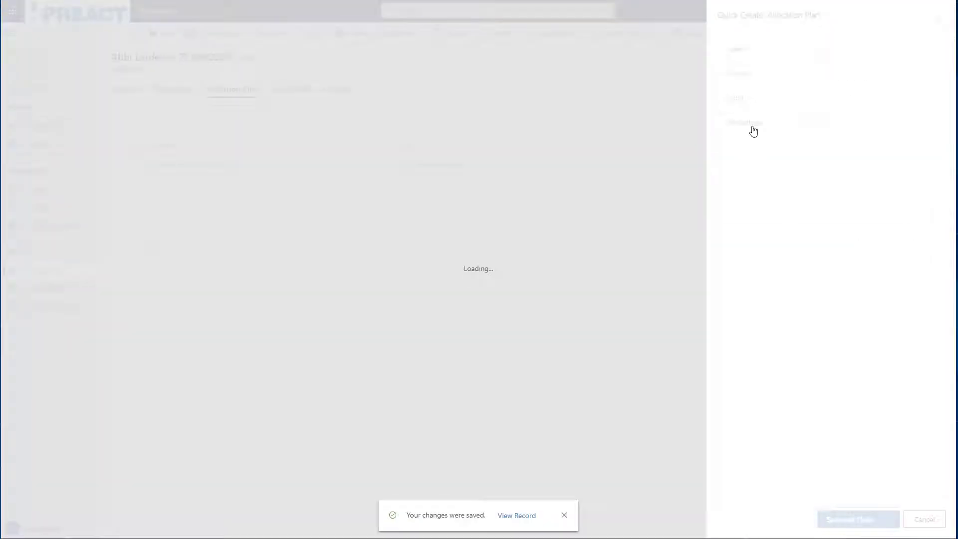
Add a second 50% allocation plan to the Save the bees fund.
click(868, 98)
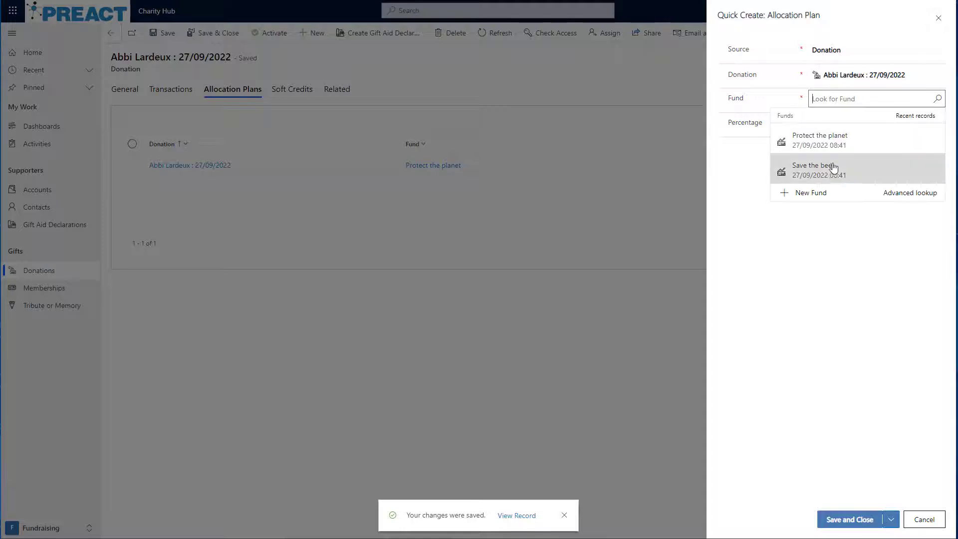
click(818, 170)
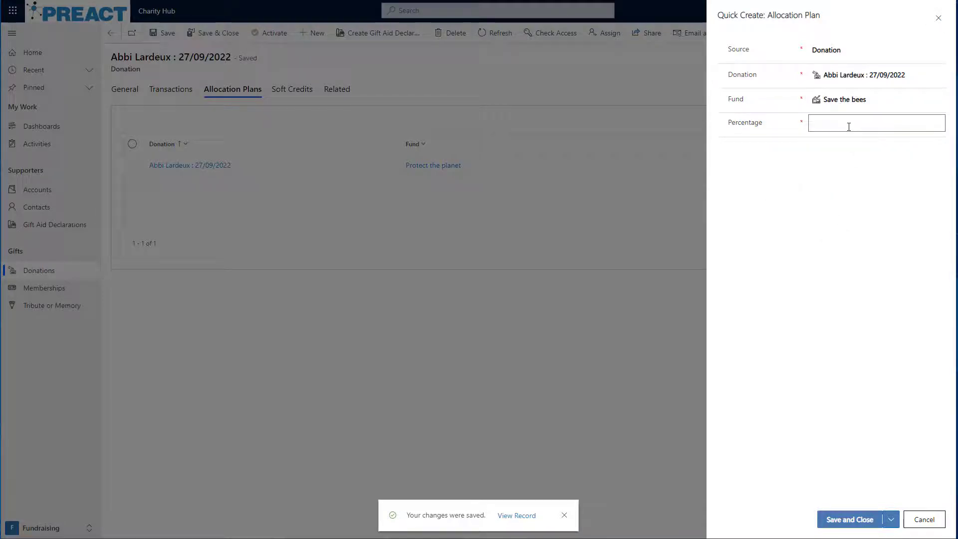
text(50)
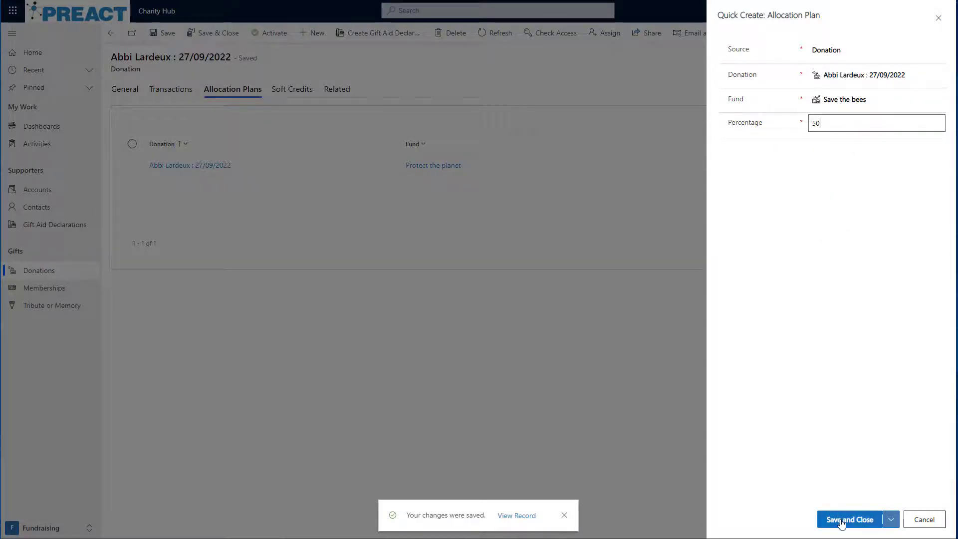
click(853, 519)
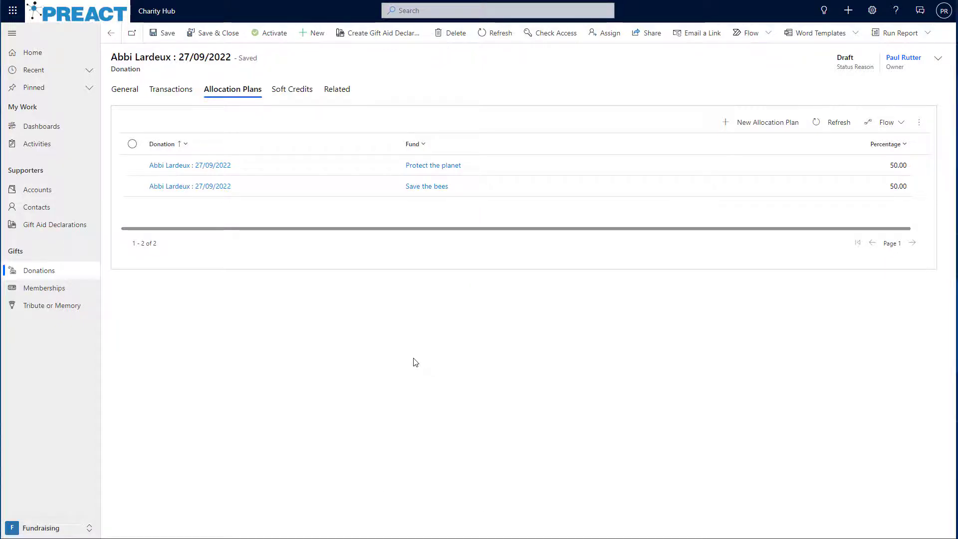
click(293, 89)
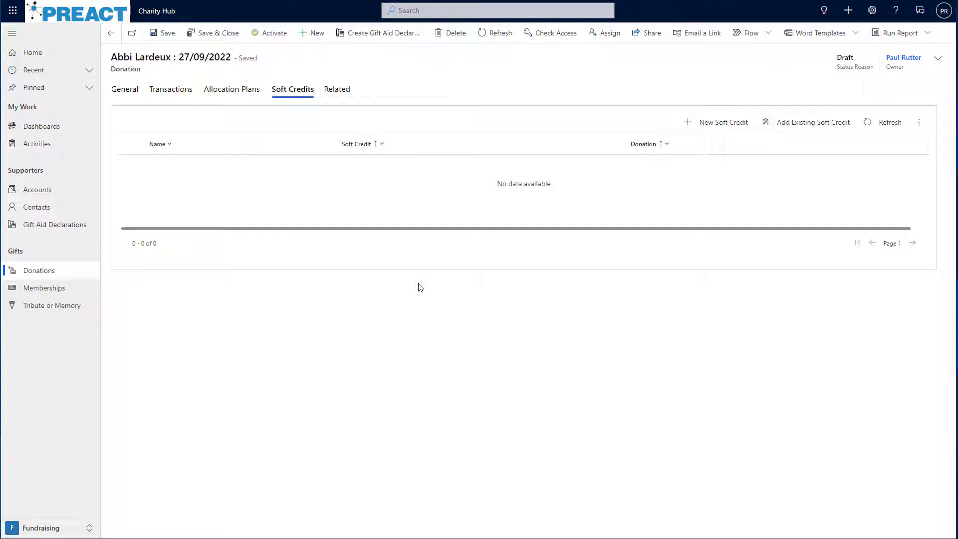
click(717, 122)
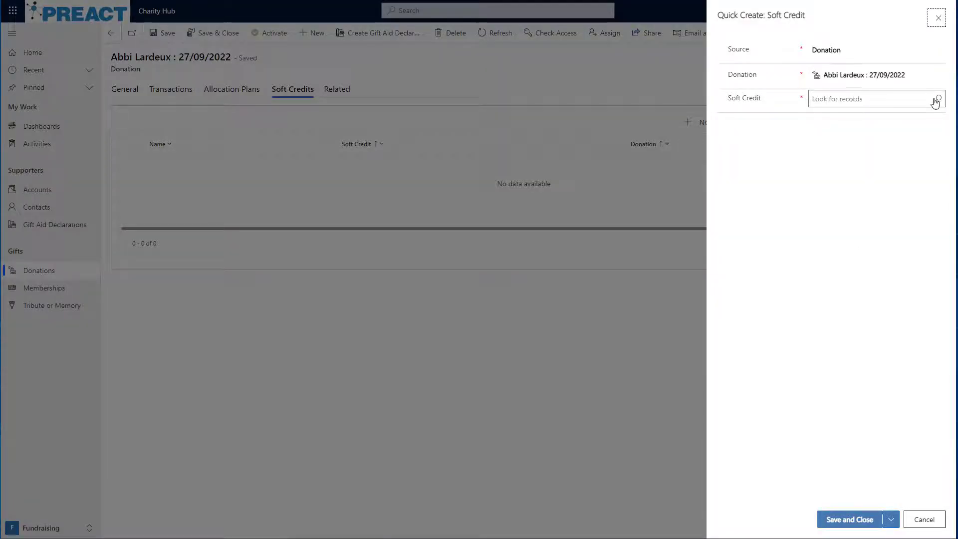
click(870, 98)
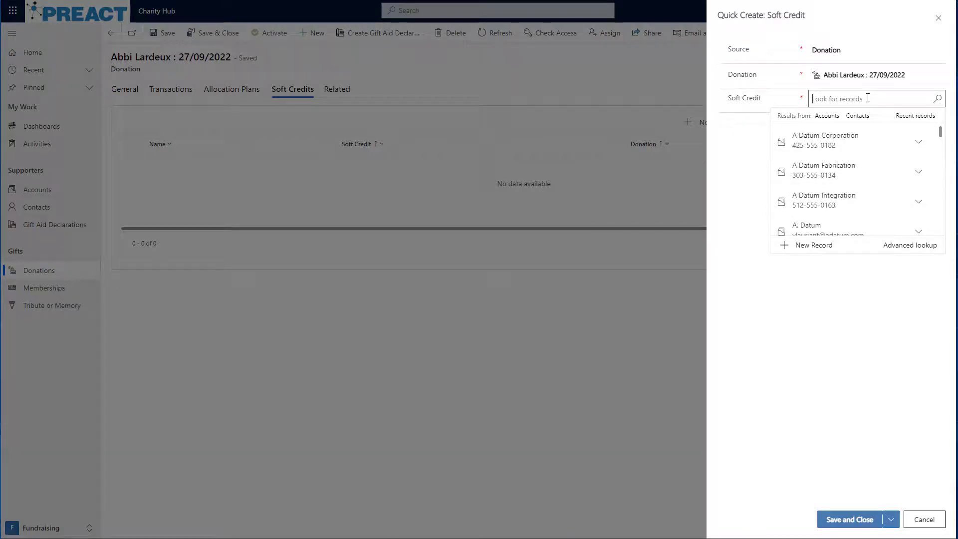
text(linda)
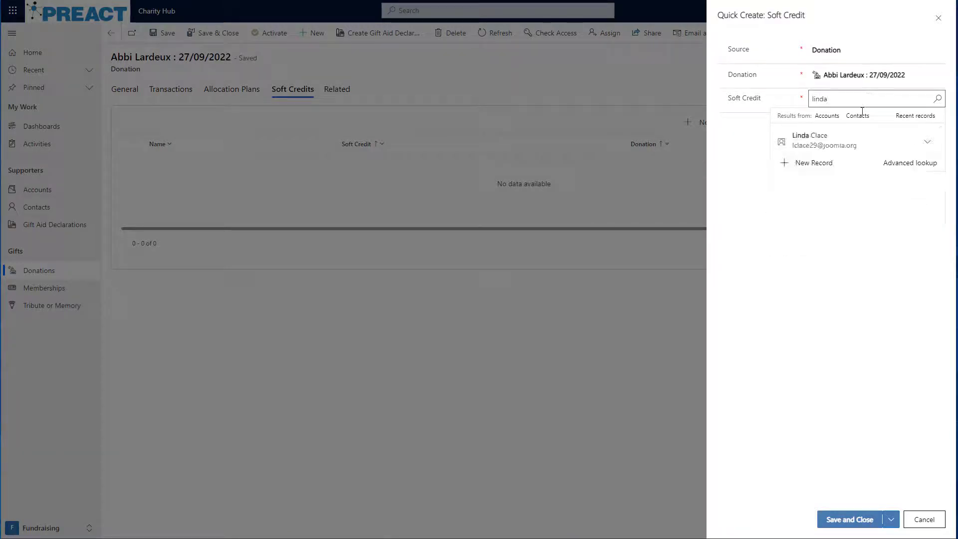
click(809, 139)
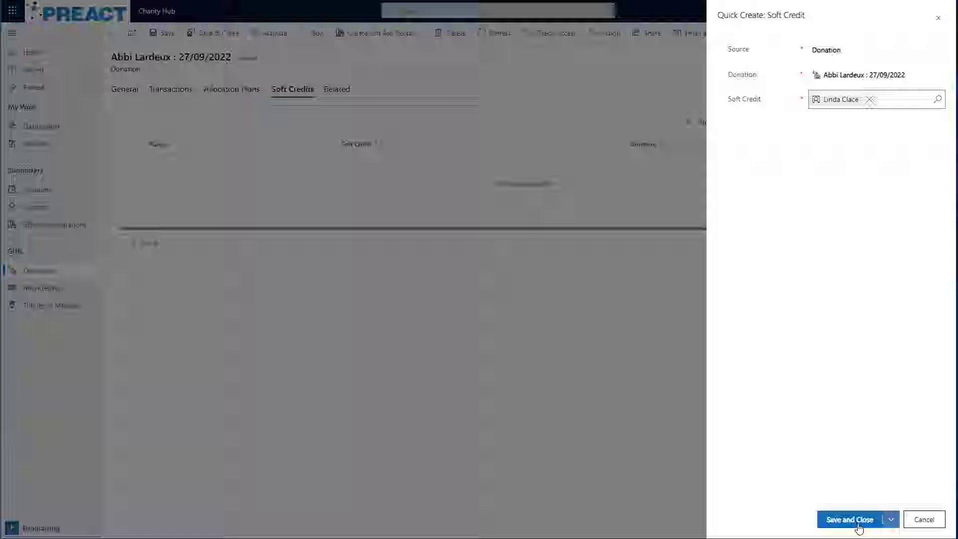
click(852, 519)
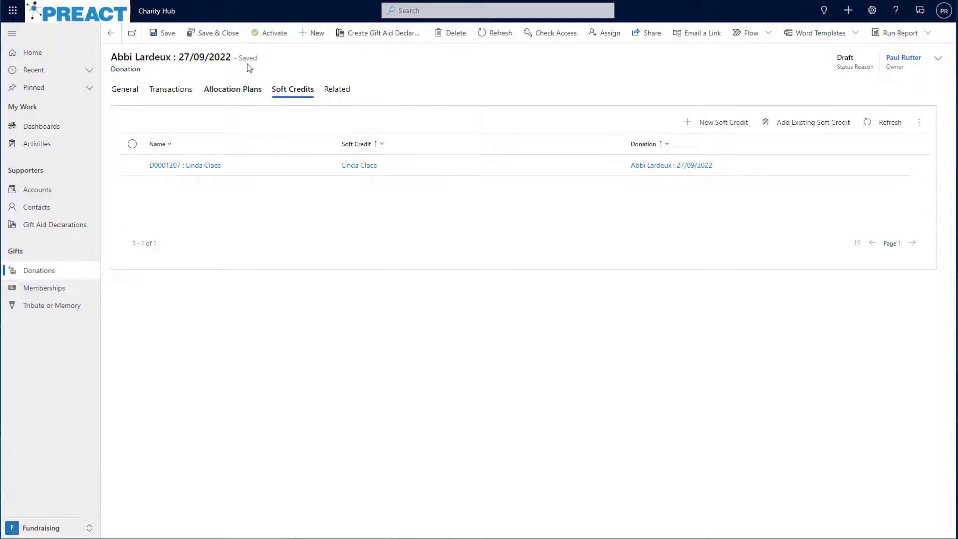
Activate donation D0001207, confirming its £10 monthly payment schedule.
click(273, 32)
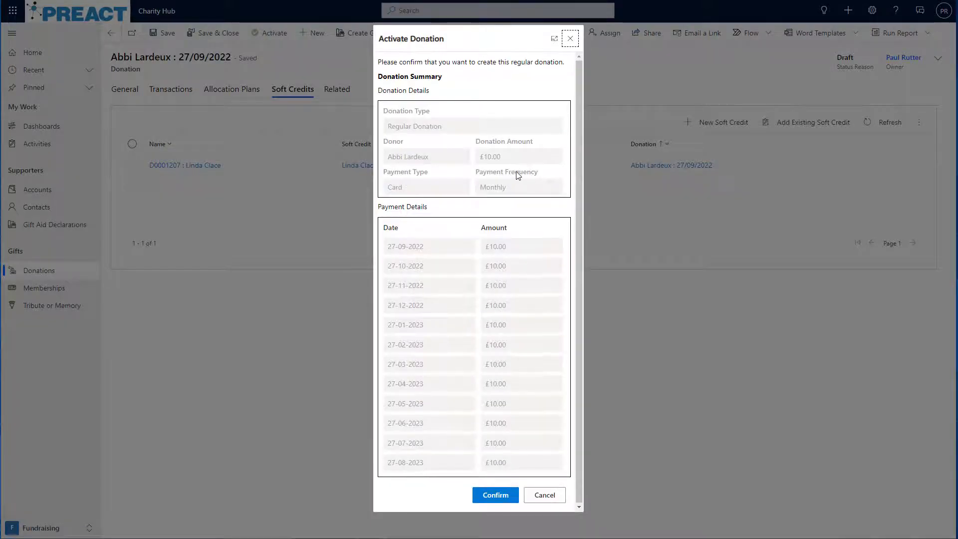
mouse_move(513, 207)
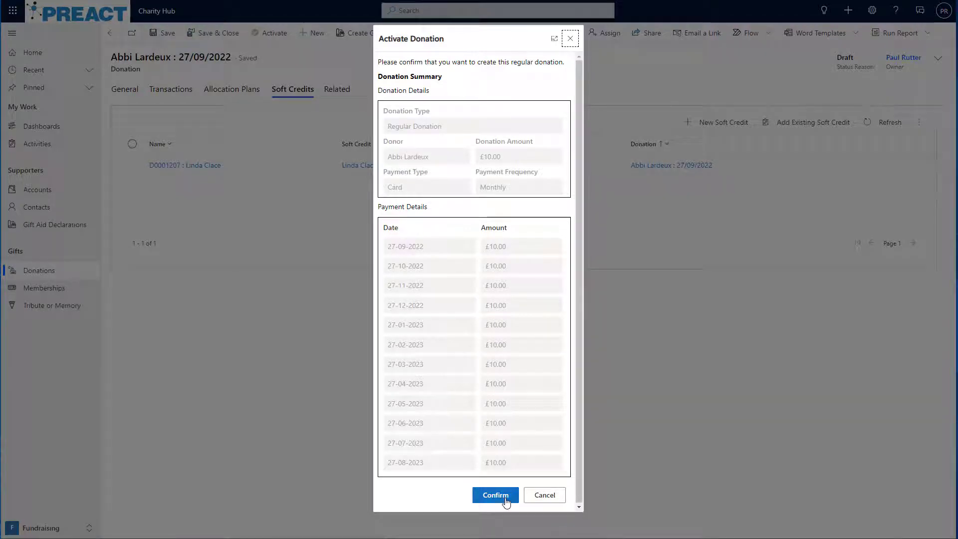
click(495, 495)
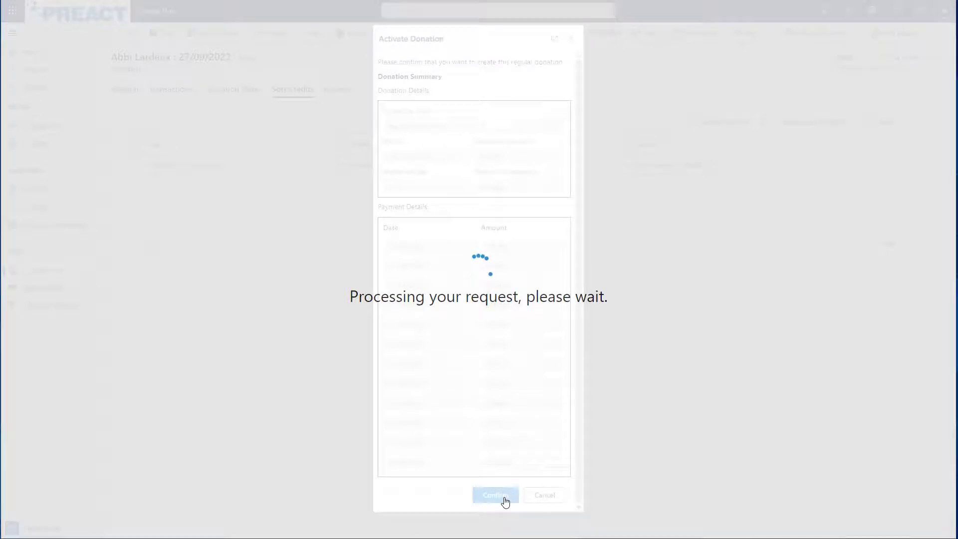
click(495, 495)
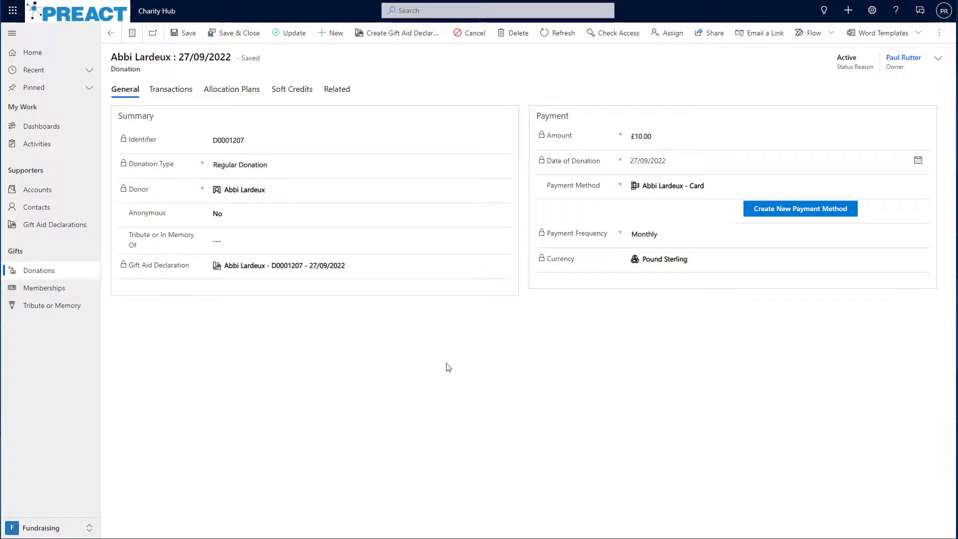
Show the twelve generated £10 monthly transactions and select the first one.
click(171, 89)
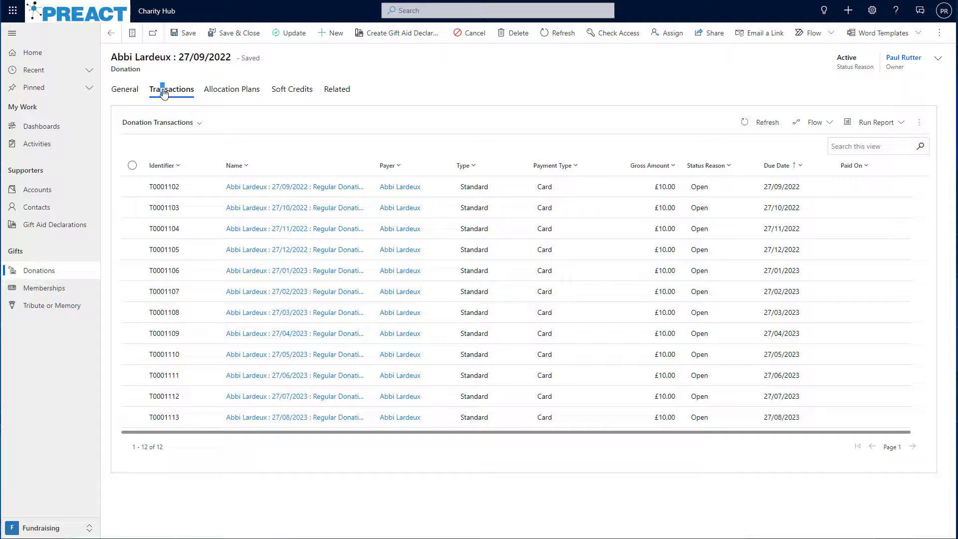
click(171, 89)
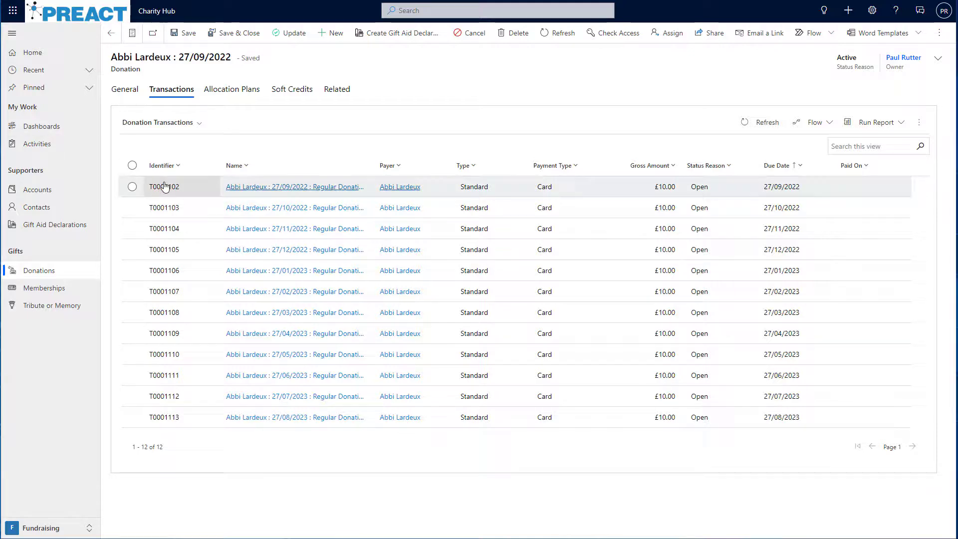
click(131, 187)
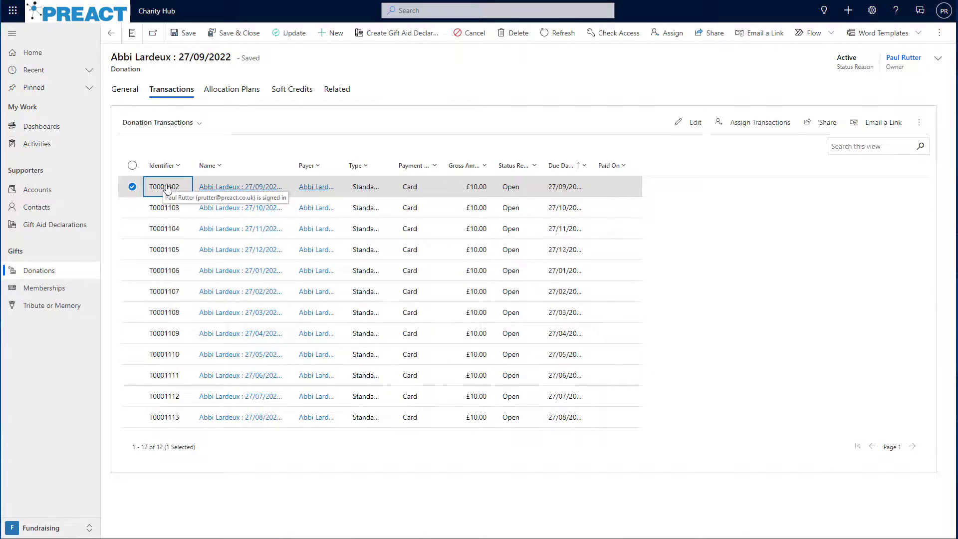
Pay transaction T0001102 with £10.00 received and acknowledge the success message.
click(167, 186)
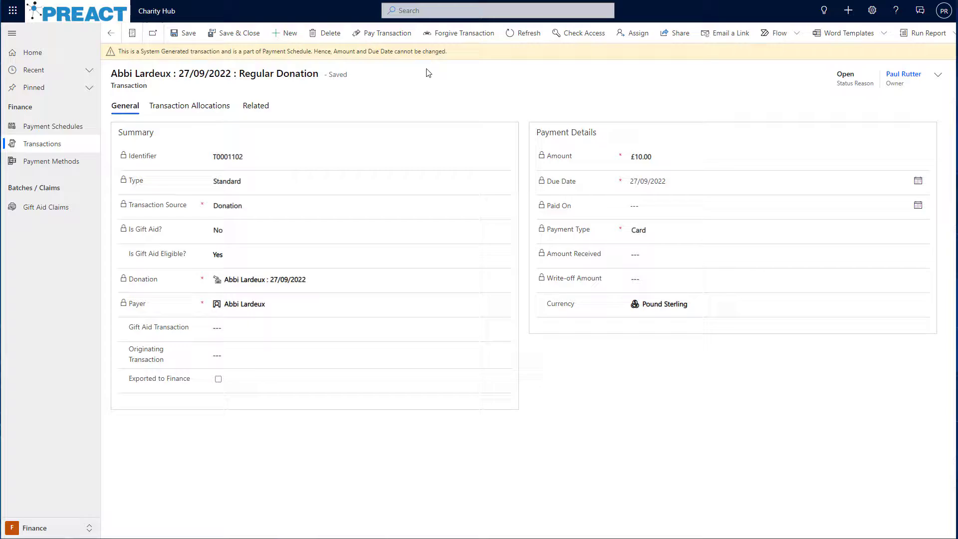
click(381, 32)
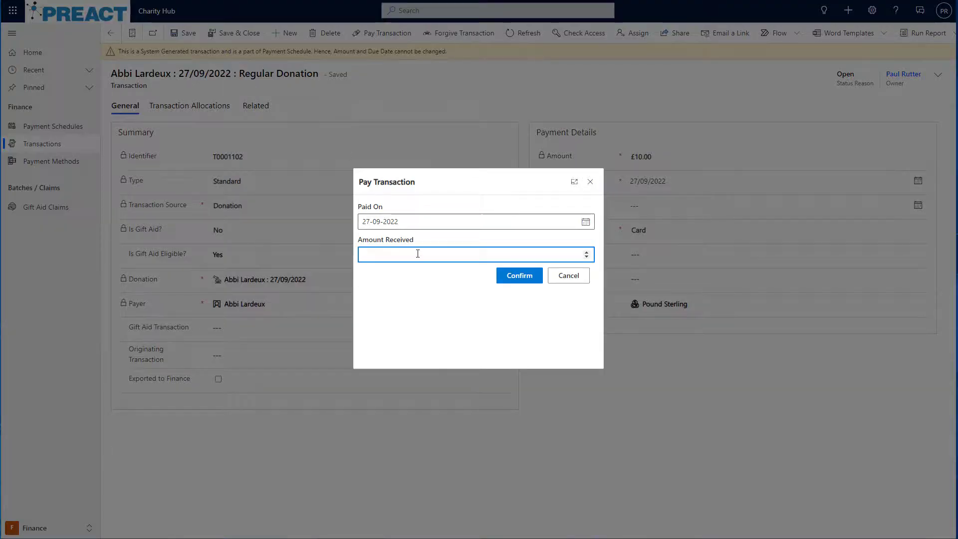
text(10.00)
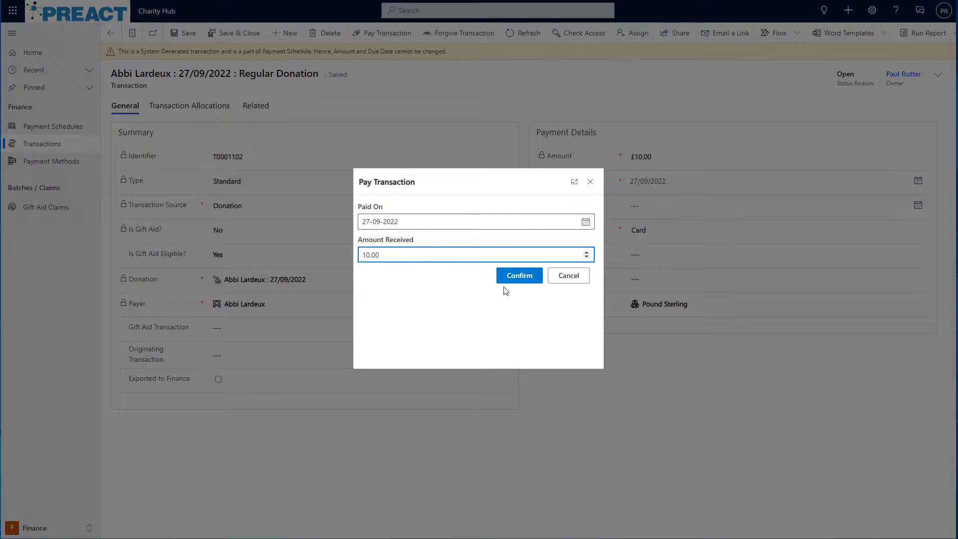
click(519, 276)
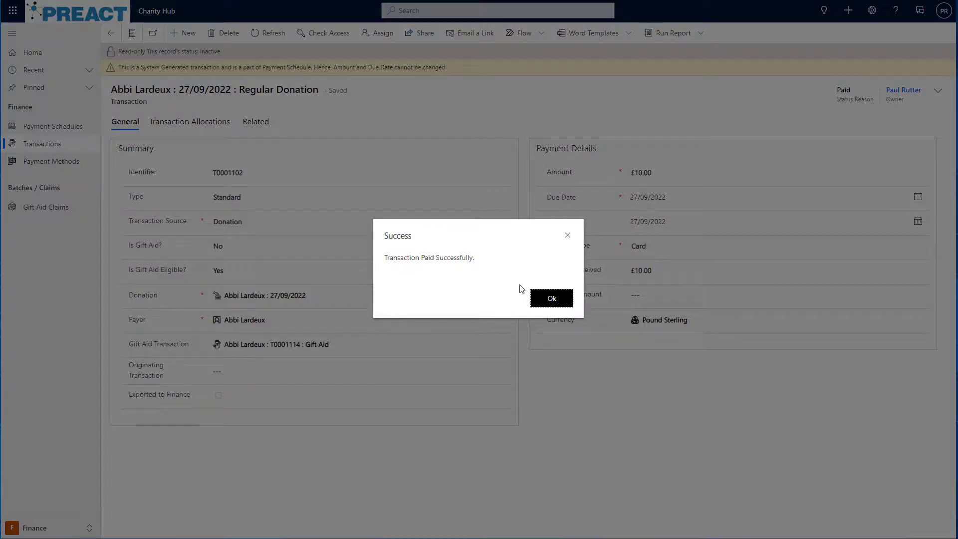
click(551, 298)
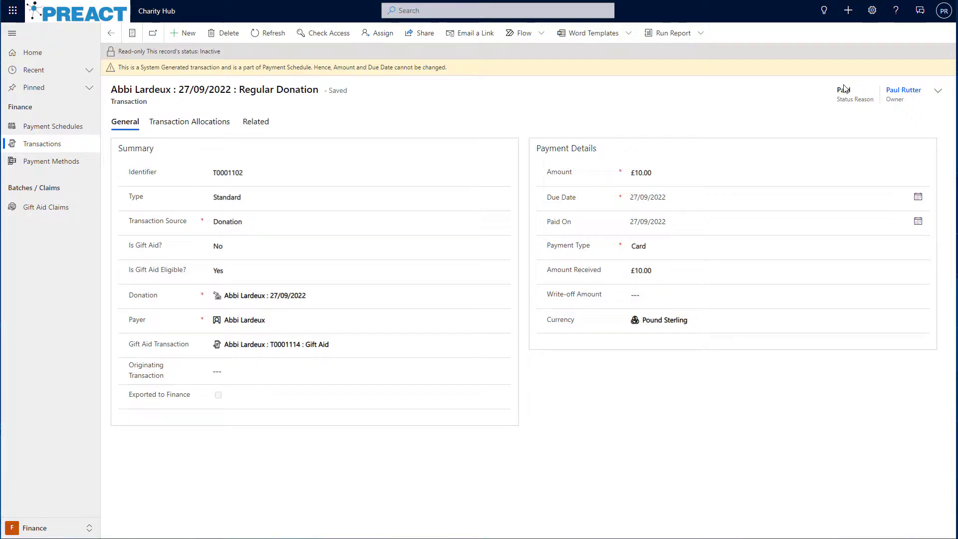
mouse_move(642, 271)
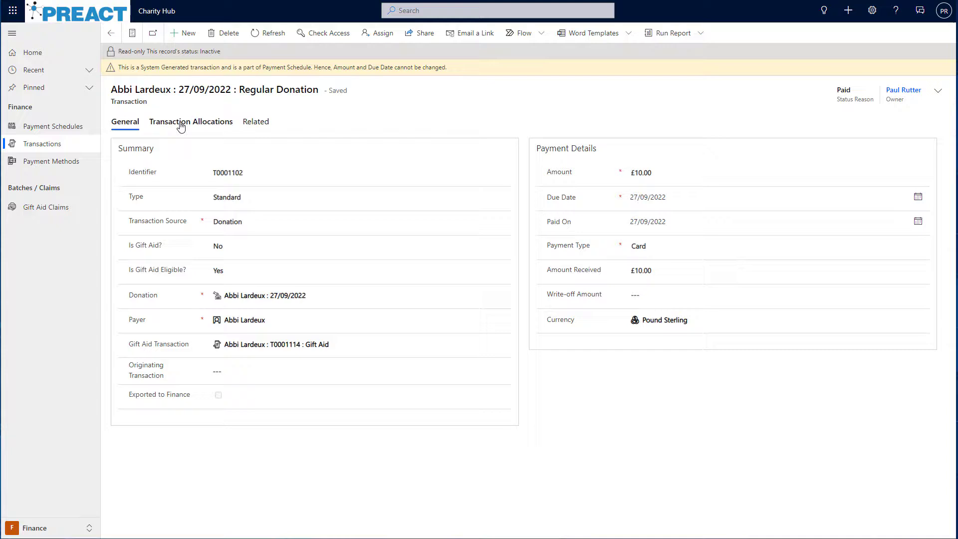
View the paid transaction's £5.00 split to Protect the planet and Save the bees, then confirm T0001102 shows Paid.
click(191, 122)
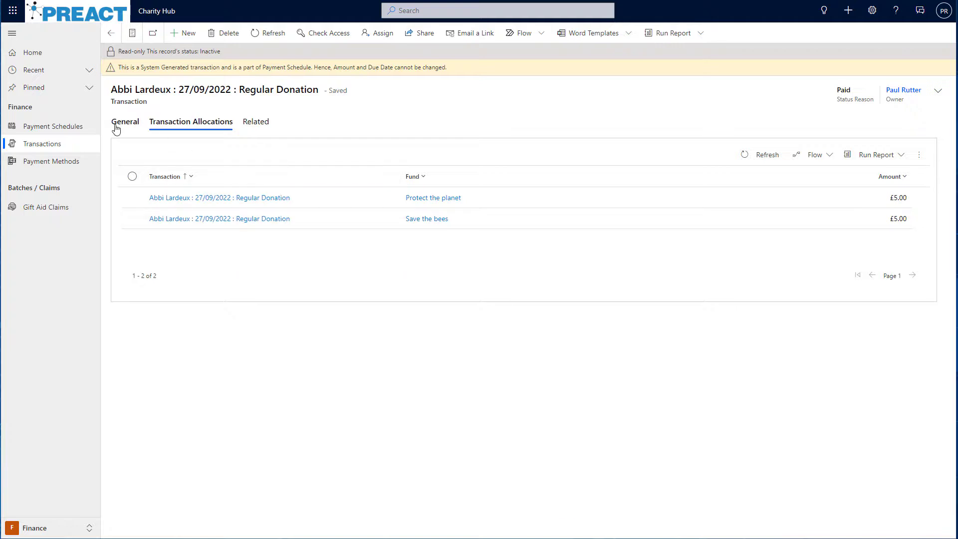
click(124, 122)
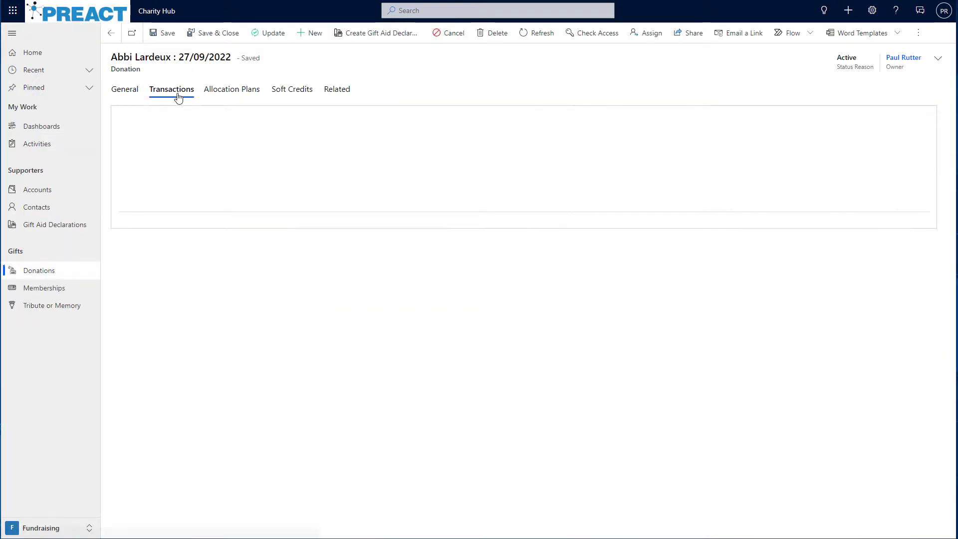
click(171, 89)
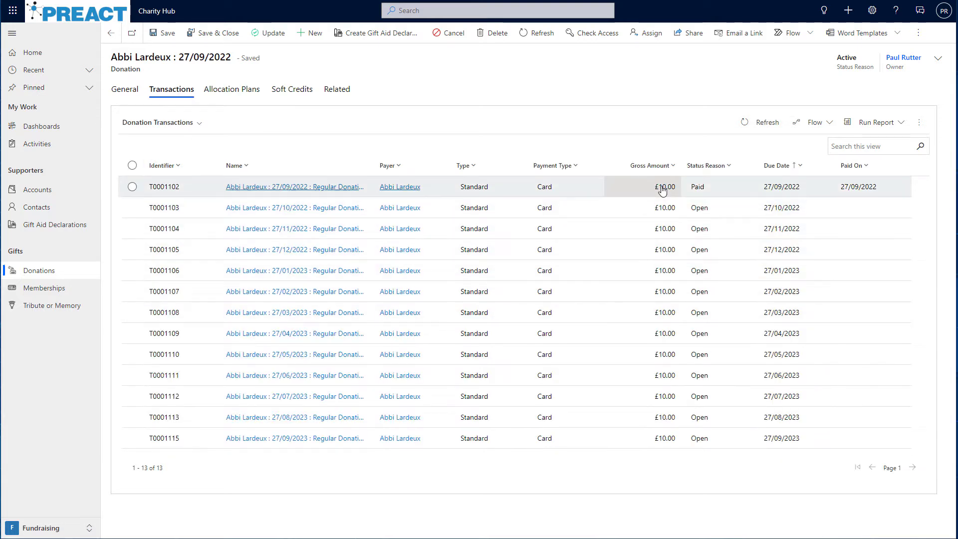